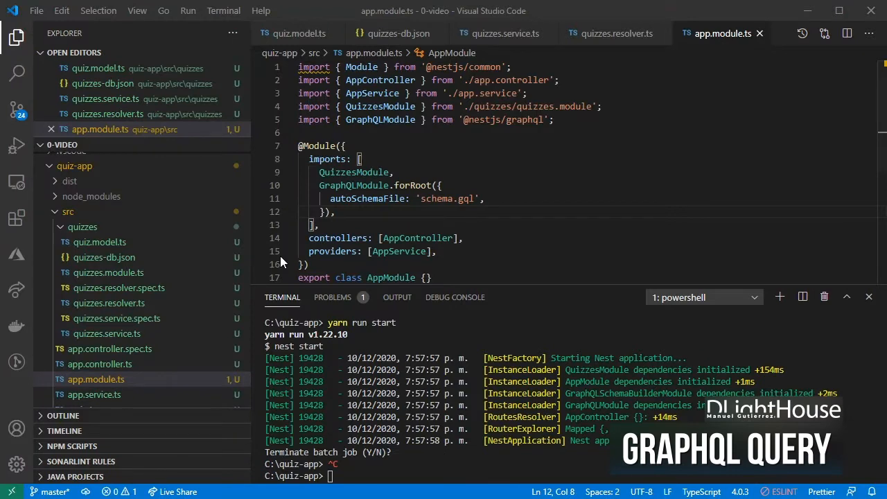
{"action": "mouse_move", "coordinate": [122, 256]}
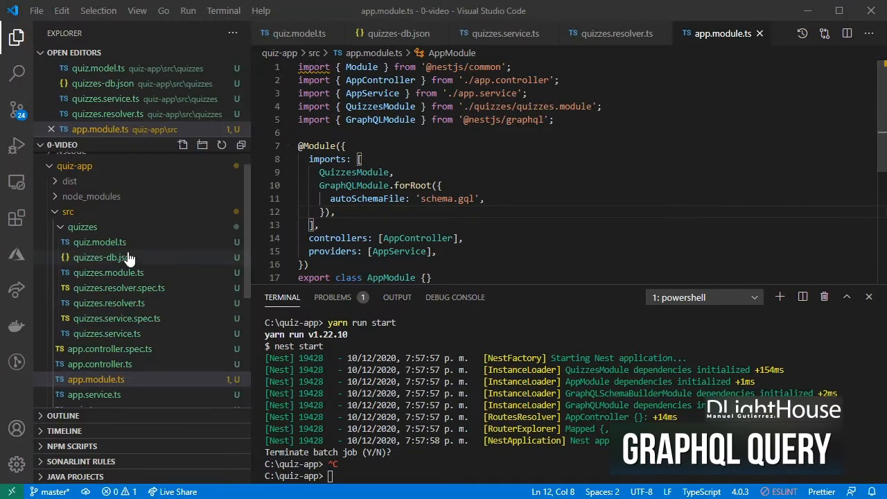
Review quizzes-db.json and its "questions" arrays for each quiz entry.
{"action": "left_click", "coordinate": [105, 257]}
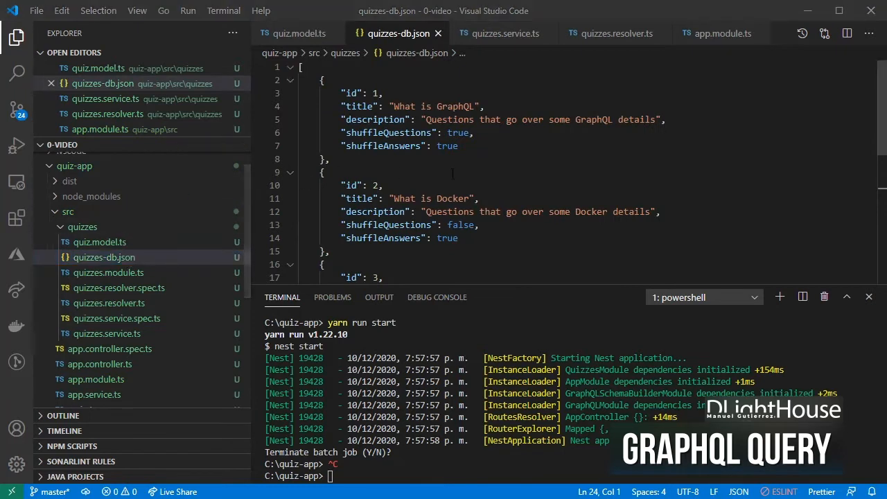
{"action": "type", "text": "\"questions\": [...]"}
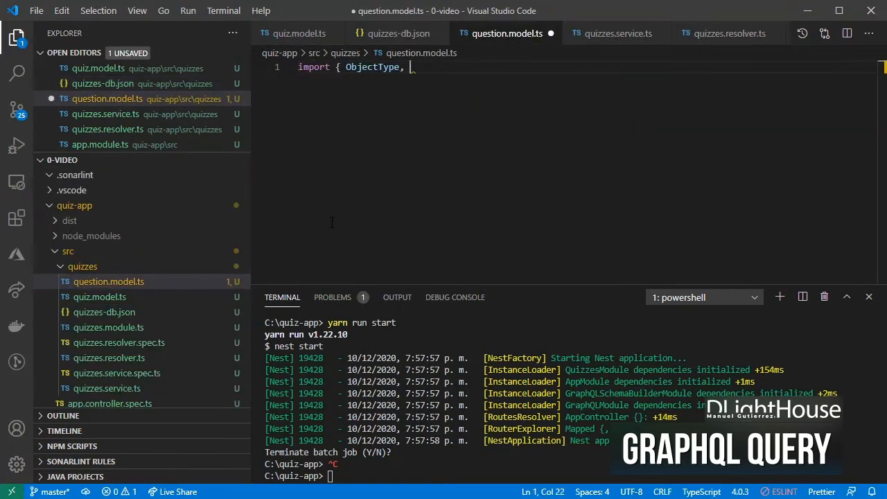
{"action": "type", "text": "Field } from '@nestjs/"}
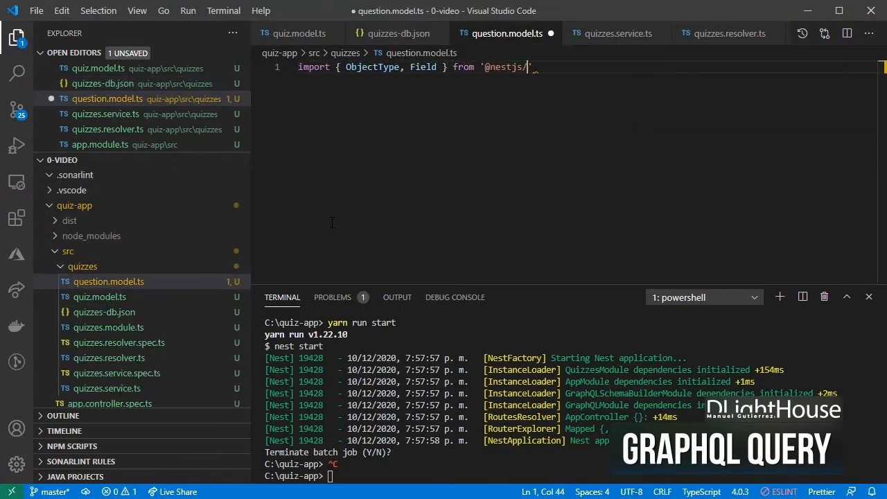
{"action": "type", "text": "graphql';"}
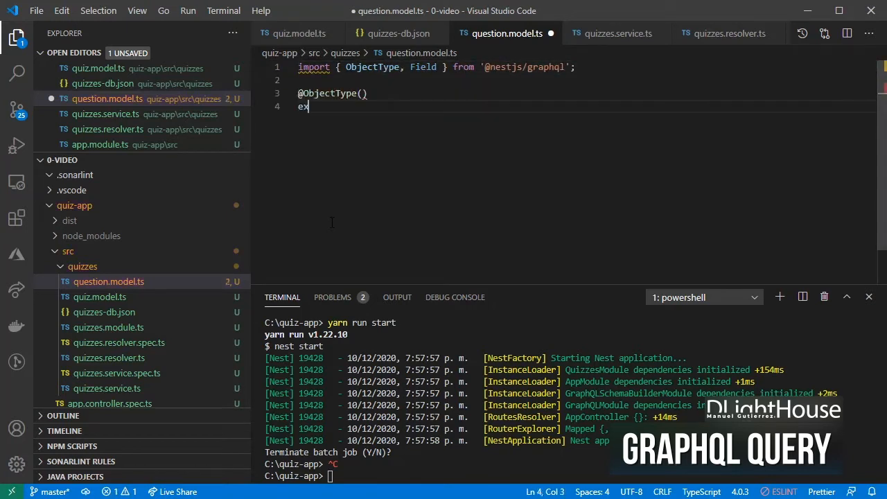
{"action": "type", "text": "xport class Question"}
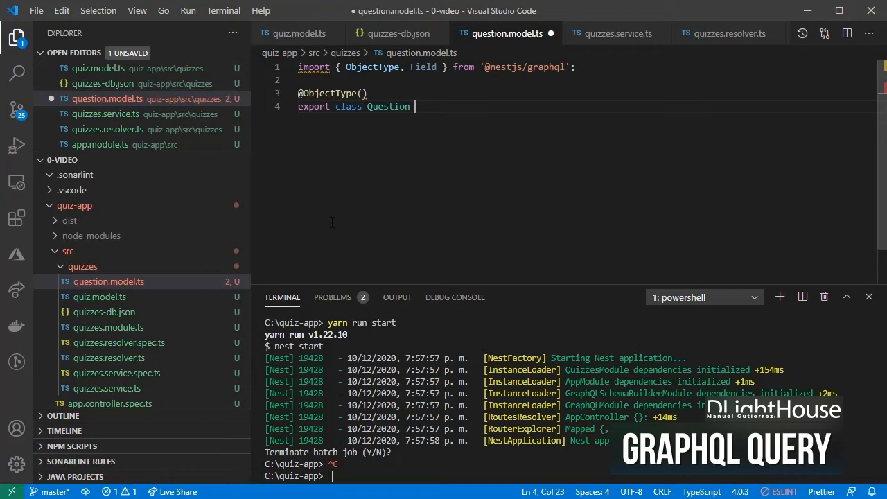
{"action": "type", "text": "{"}
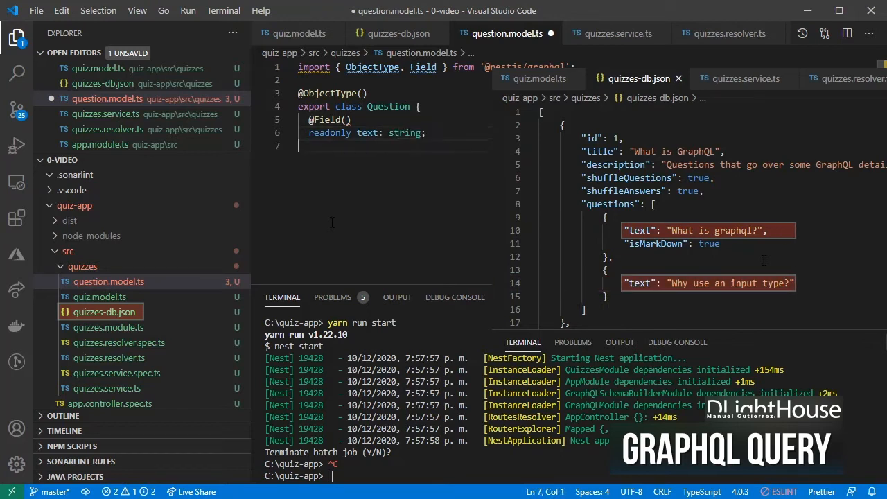
{"action": "type", "text": "@Field({ nul"}
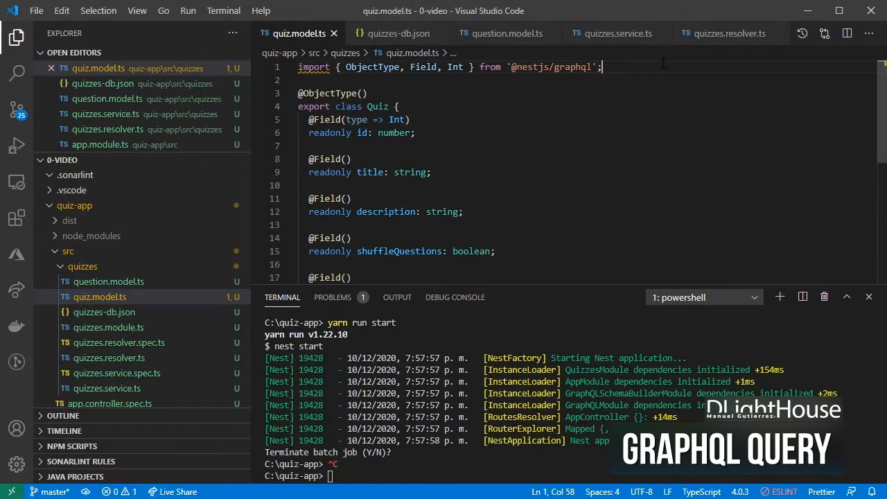
{"action": "type", "text": "import { Question"}
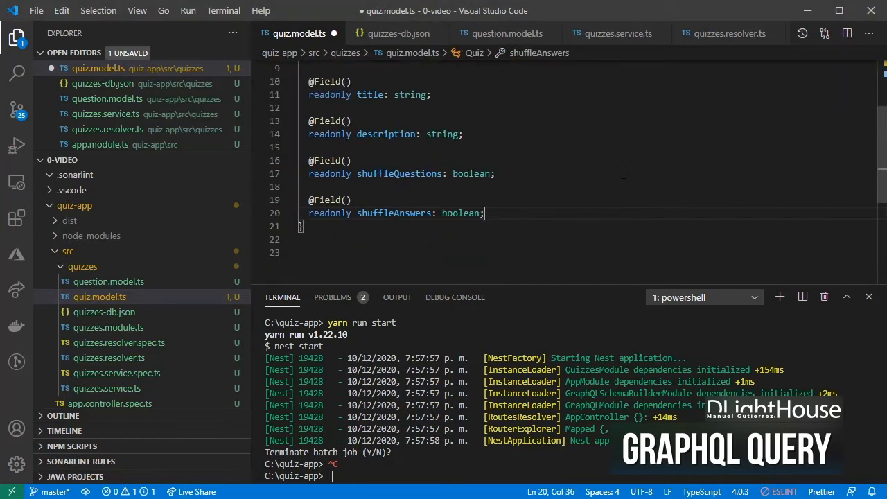
{"action": "type", "text": "@Fi"}
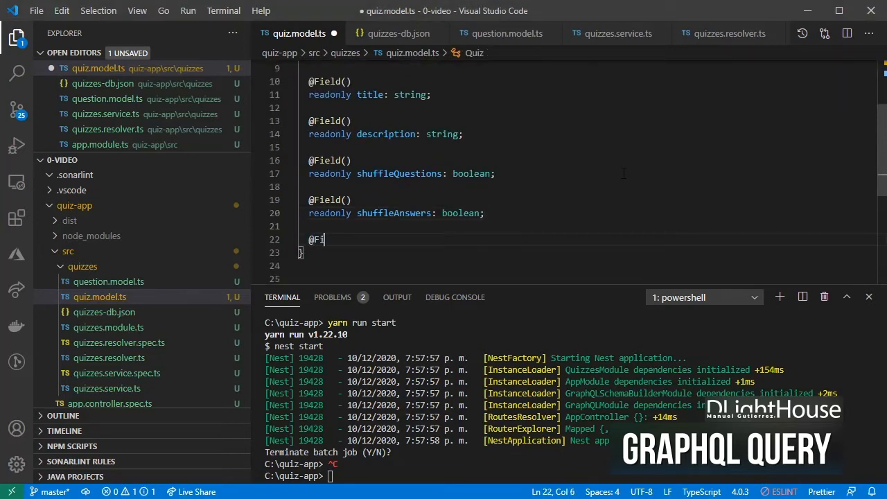
{"action": "type", "text": "eld(type => [Questio"}
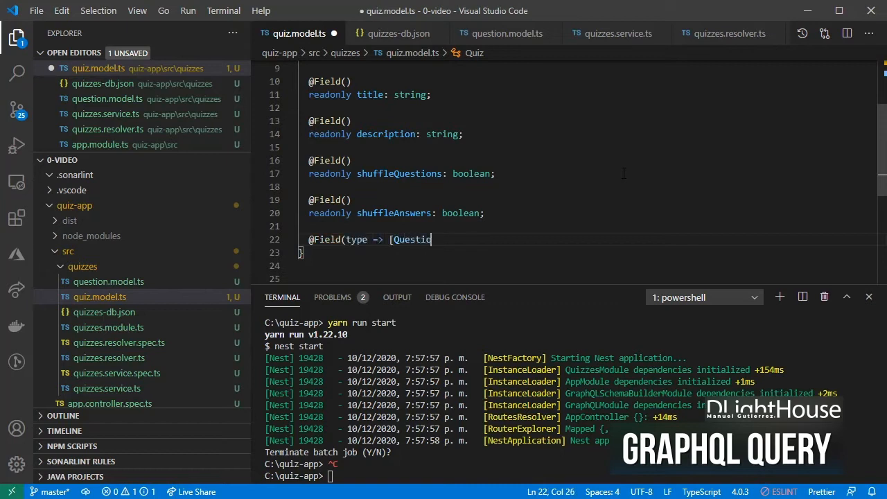
{"action": "type", "text": "n], { nullable: true"}
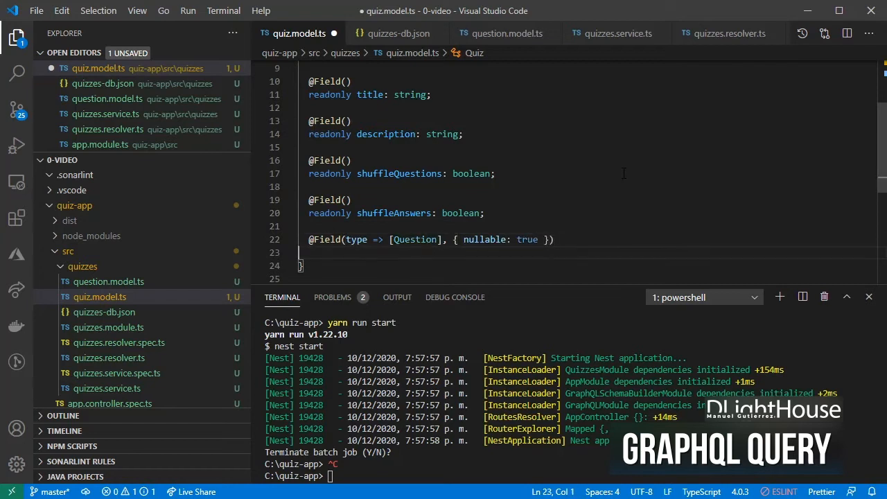
{"action": "type", "text": "questions: Question[];"}
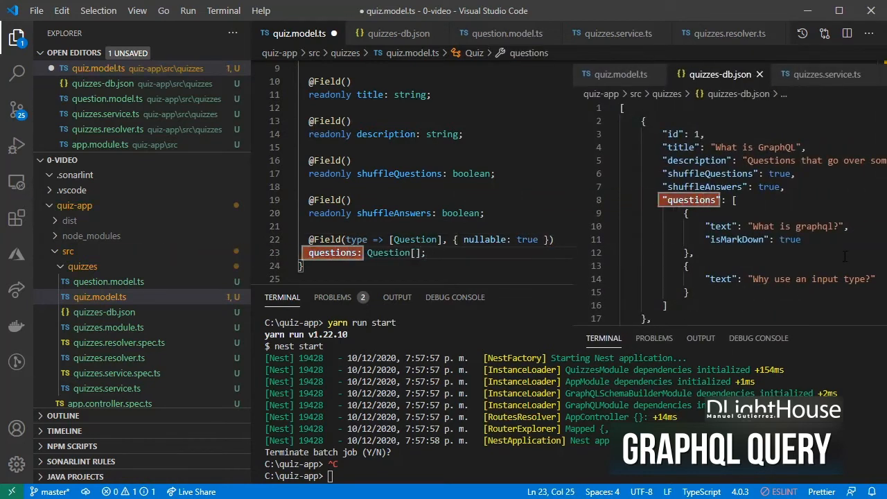
{"action": "key", "text": "ctrl+s"}
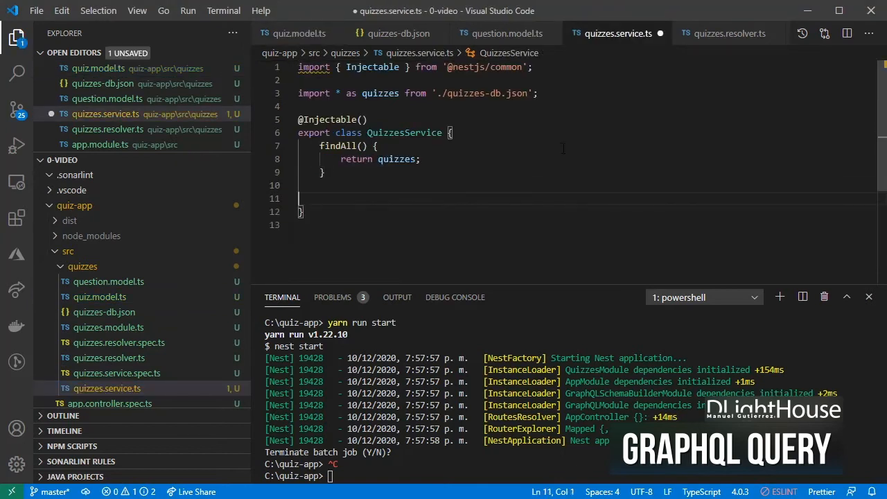
Write questions(quizId) filtering quizzes by quiz.id === quizId and returning quiz.questions.
{"action": "type", "text": "questions("}
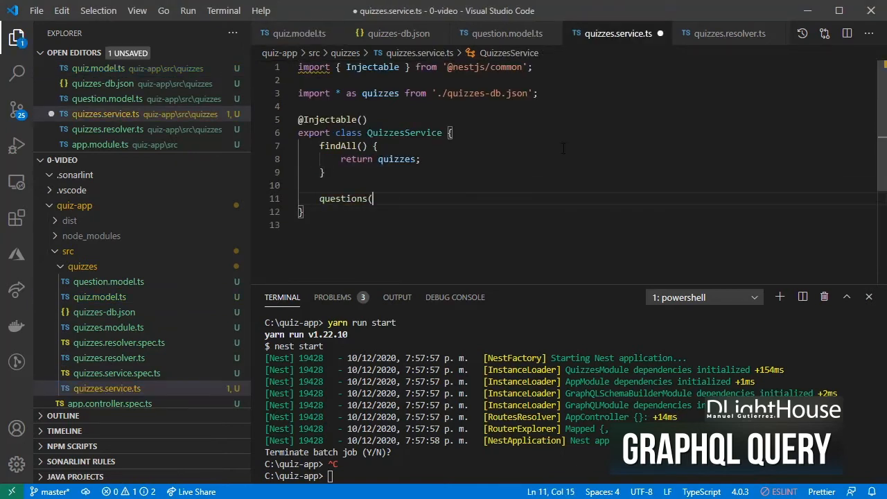
{"action": "type", "text": "quizId) {"}
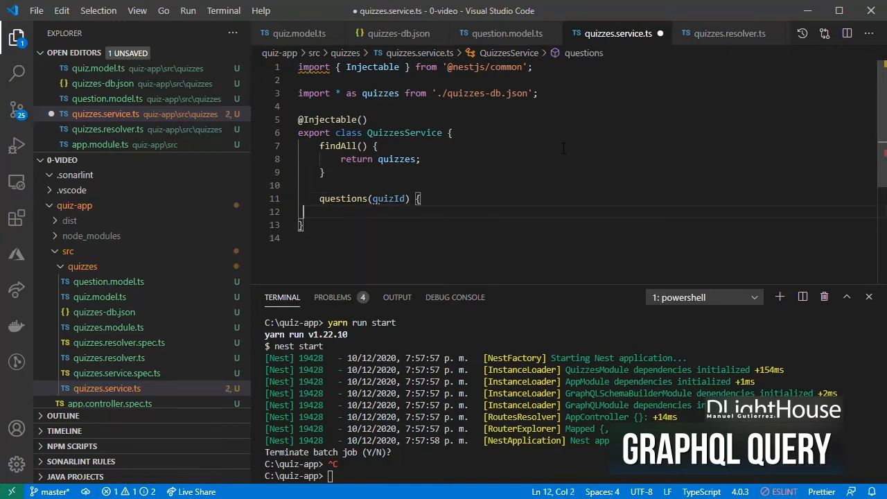
{"action": "type", "text": "const [ quiz ] = quizzes.filte"}
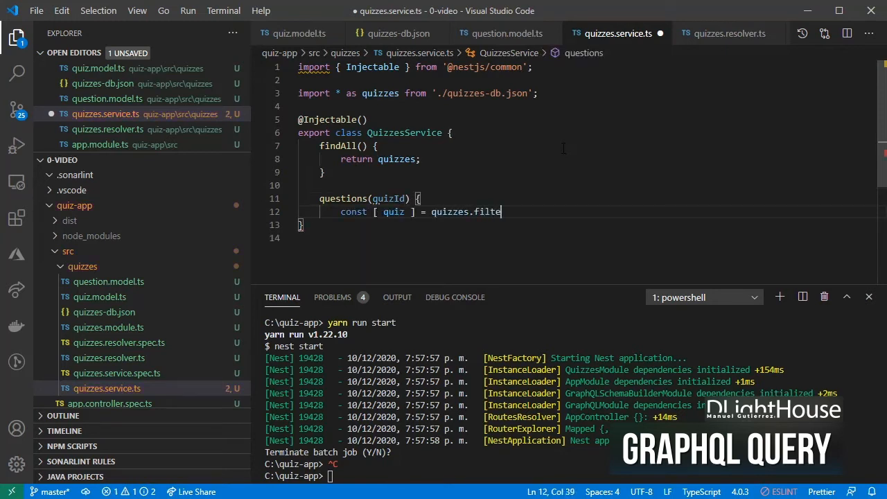
{"action": "type", "text": "r(quiz => quiz.id"}
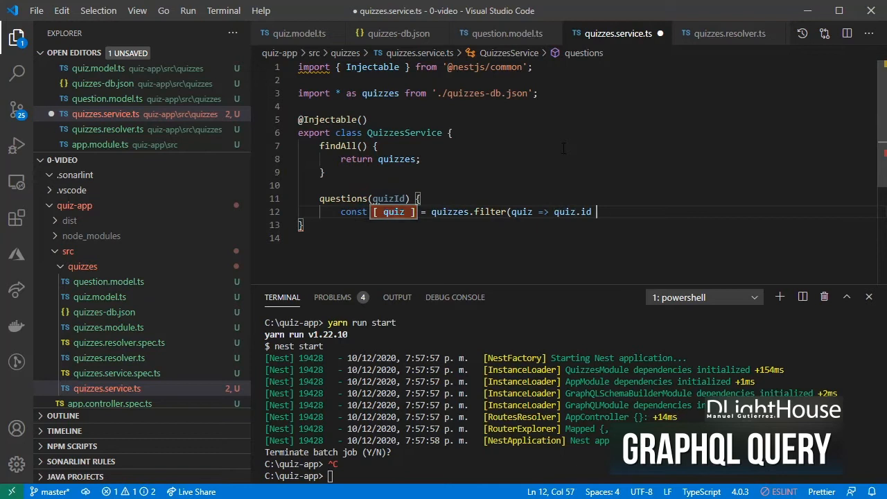
{"action": "type", "text": "=== quizId);"}
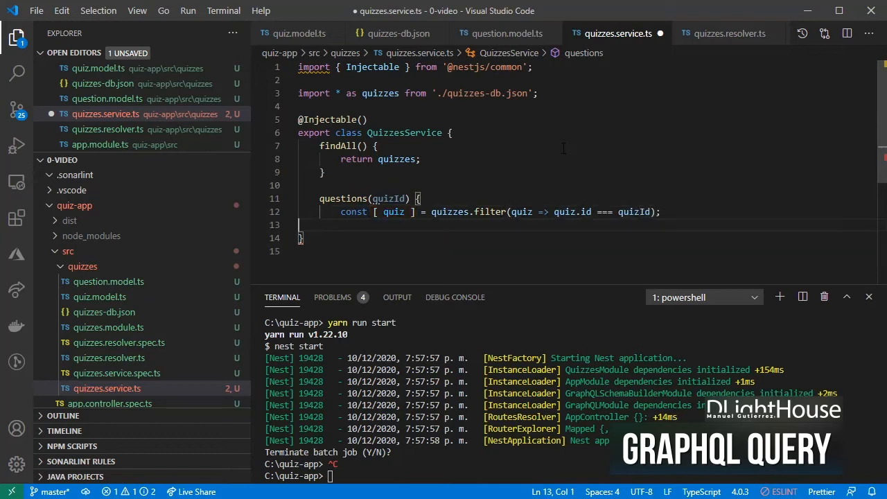
{"action": "type", "text": "return quiz.questions;"}
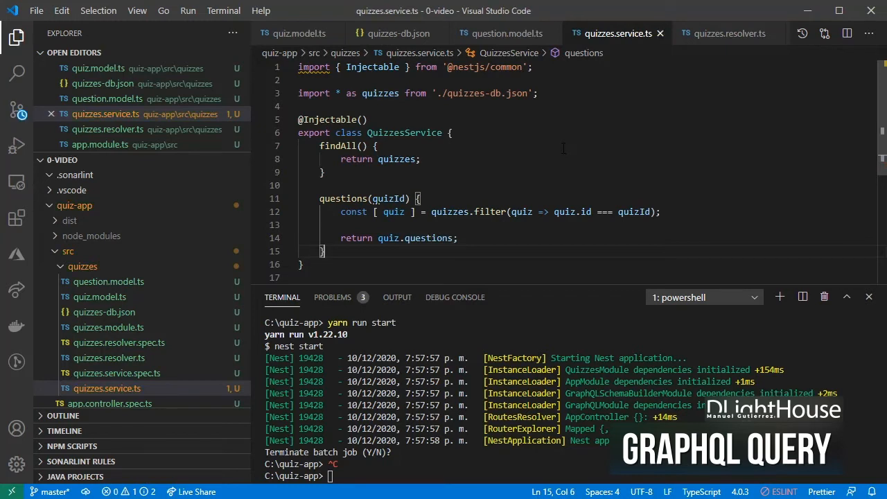
{"action": "left_click", "coordinate": [100, 297]}
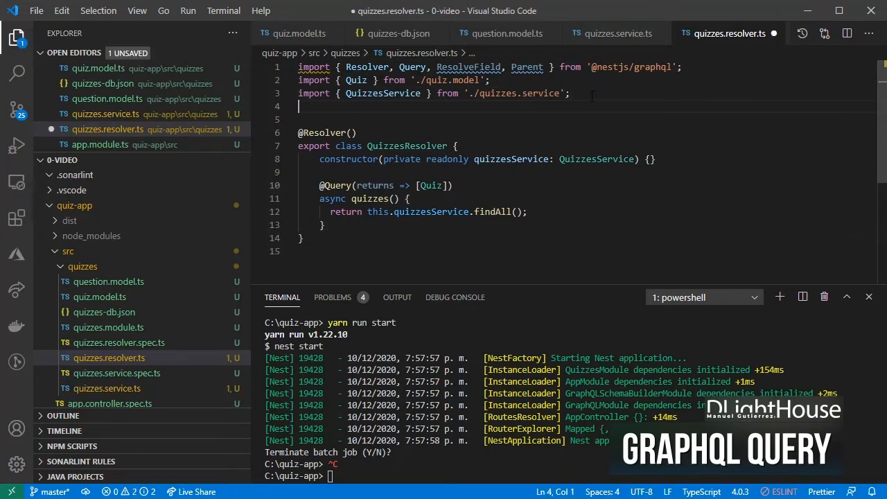
{"action": "type", "text": "import { Question } from './question.model';"}
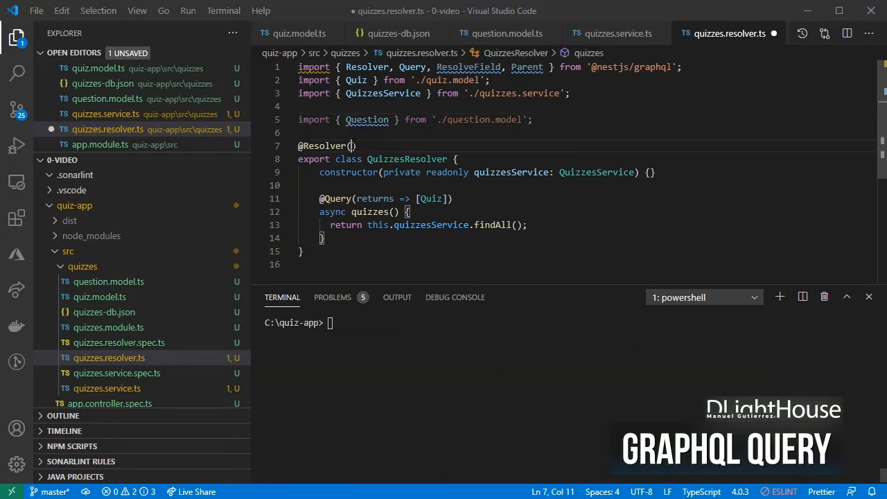
{"action": "type", "text": "of => Quiz"}
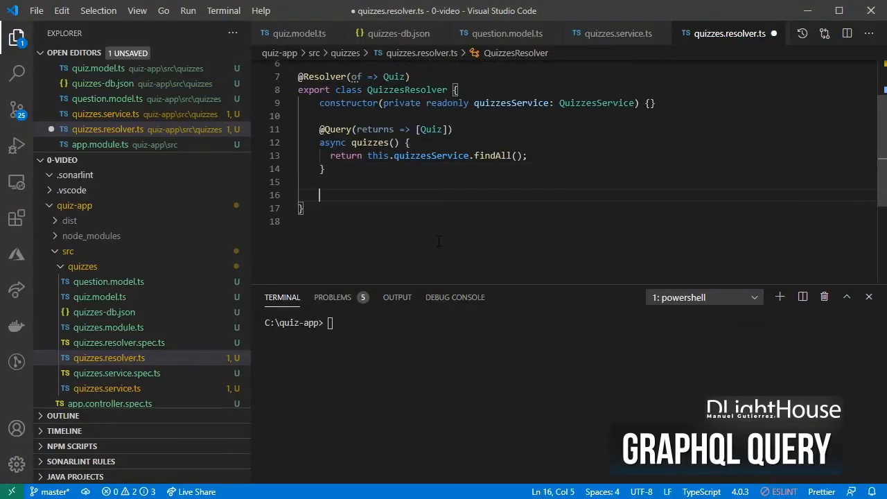
{"action": "type", "text": "@ResolveField(ret"}
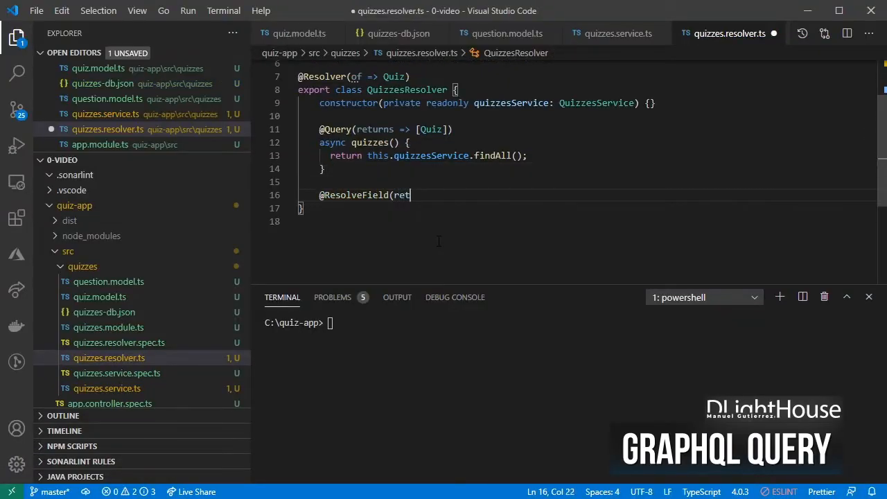
{"action": "type", "text": "urns => [Question])"}
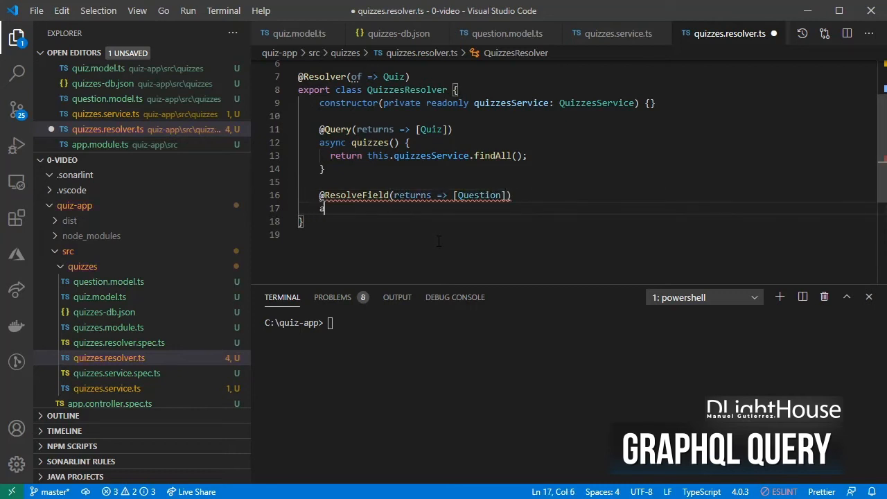
{"action": "type", "text": "async questions"}
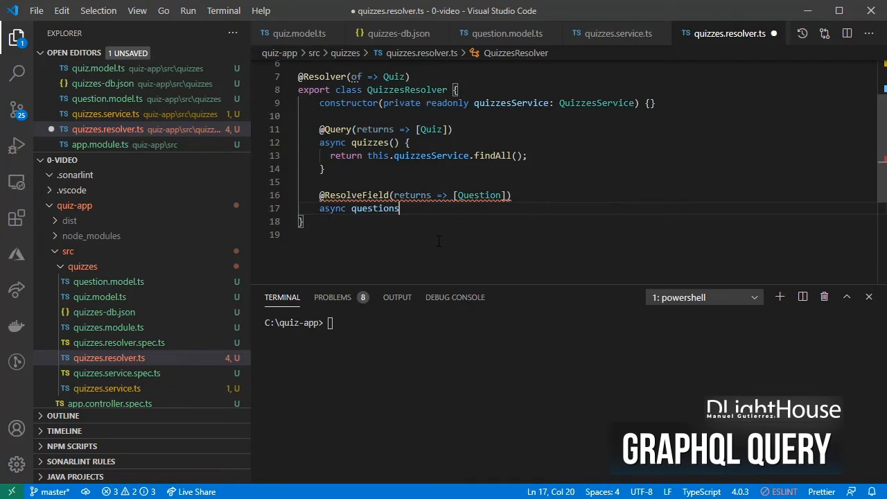
{"action": "type", "text": "(@Parent()"}
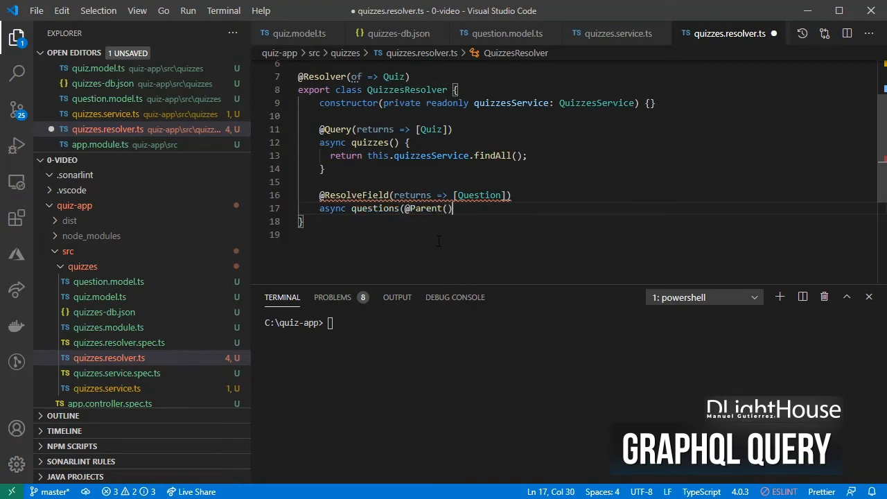
{"action": "type", "text": "quiz: Quiz"}
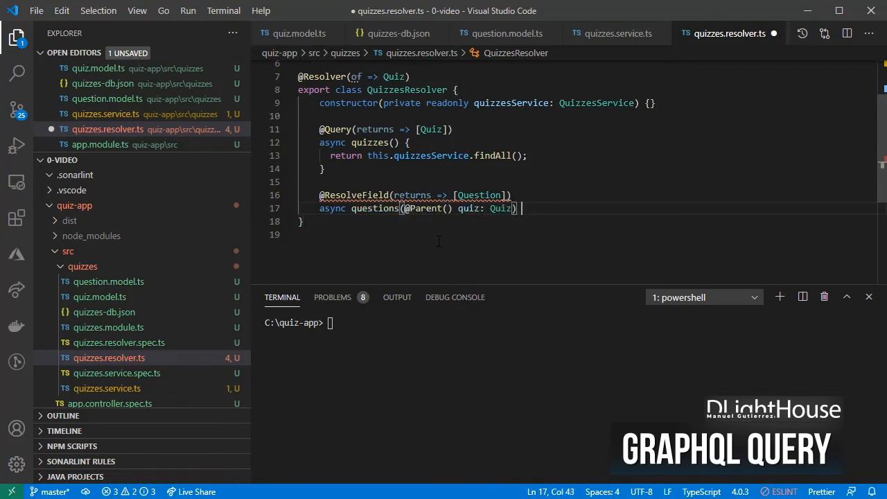
{"action": "double_click", "coordinate": [419, 208]}
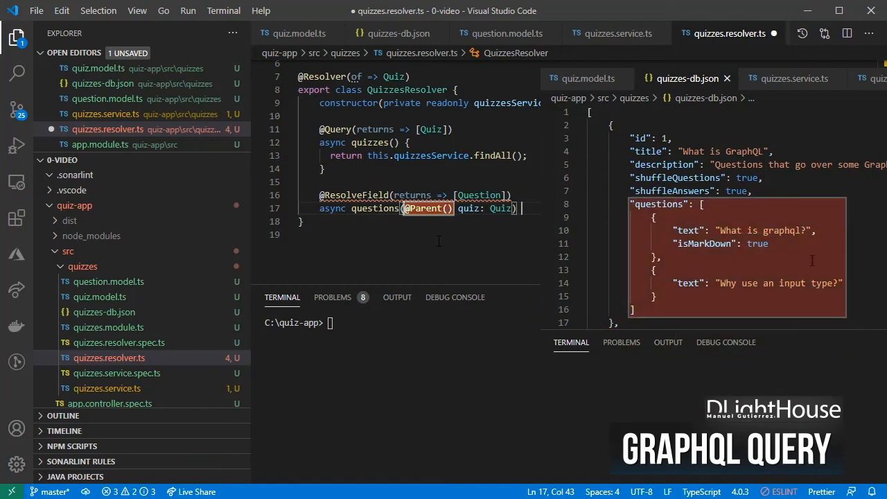
Destructure id from the parent quiz and return this.quizzesService.questions(id).
{"action": "type", "text": "const { id } = quiz;"}
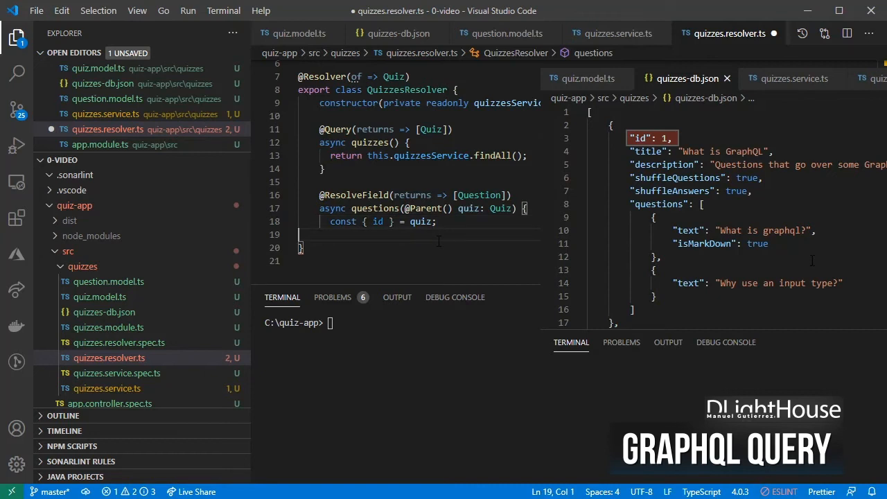
{"action": "type", "text": "return this.quizzesService.questions"}
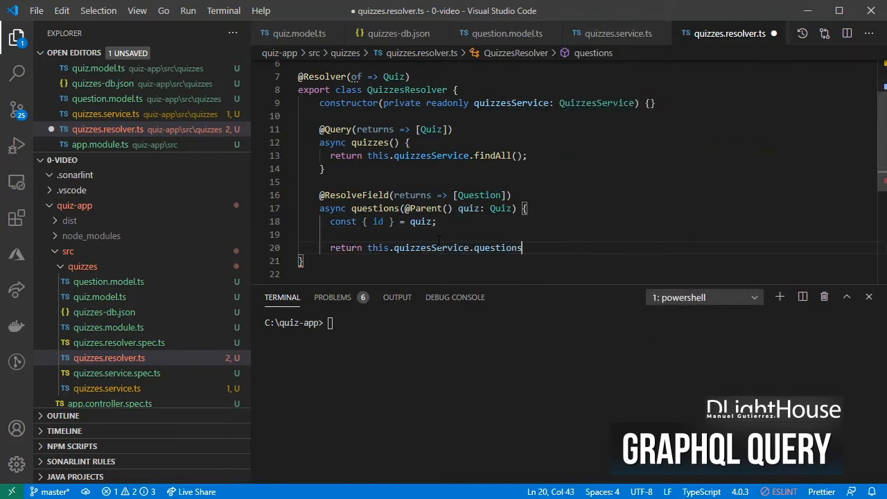
{"action": "type", "text": "(id"}
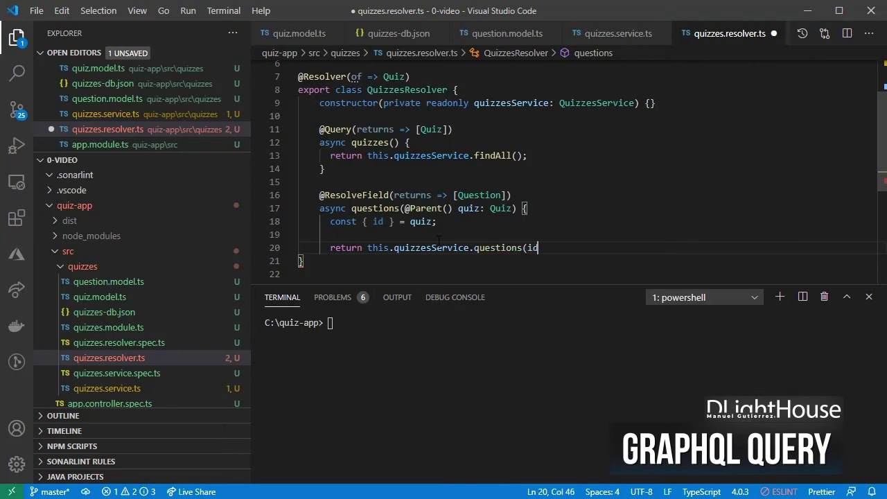
{"action": "type", "text": ");"}
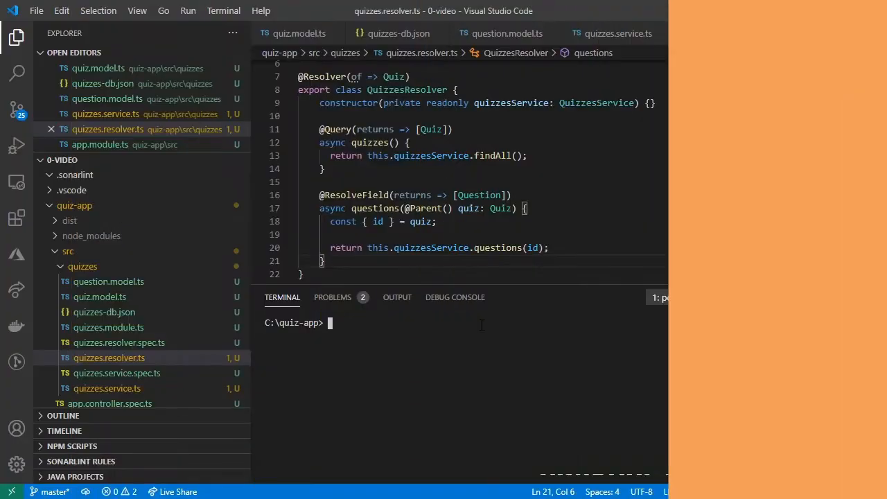
Start the app with yarn run start and run the quizzes query with questions { text } to see nested results.
{"action": "type", "text": "yarn run start"}
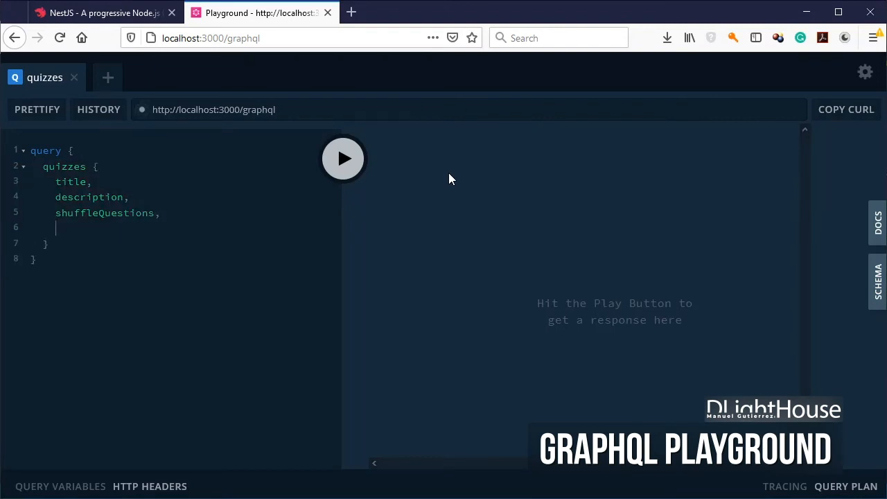
{"action": "type", "text": "questions {"}
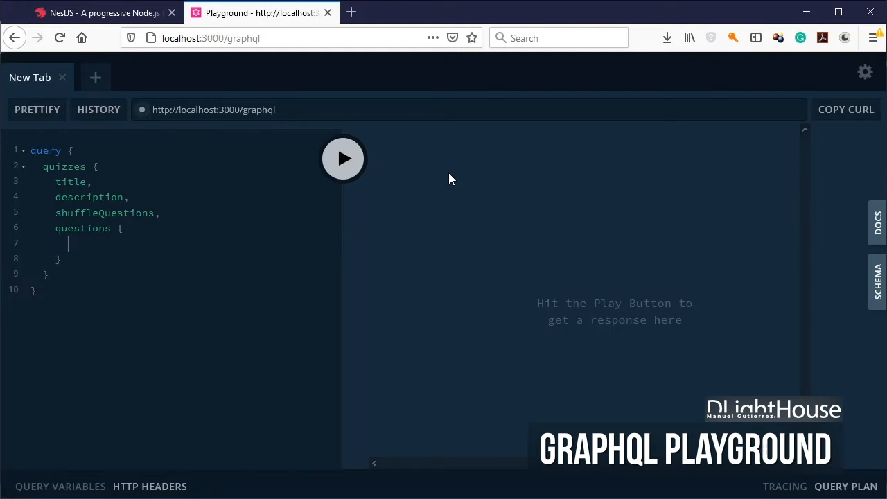
{"action": "type", "text": "text"}
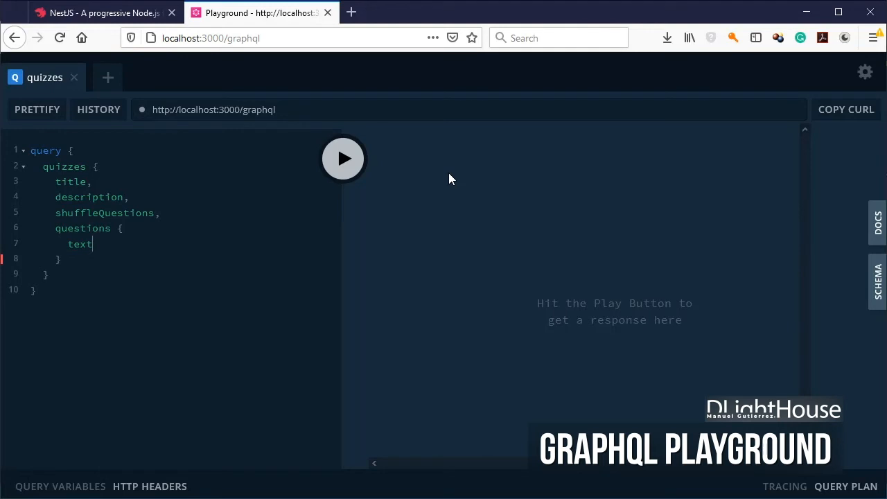
{"action": "left_click", "coordinate": [344, 158]}
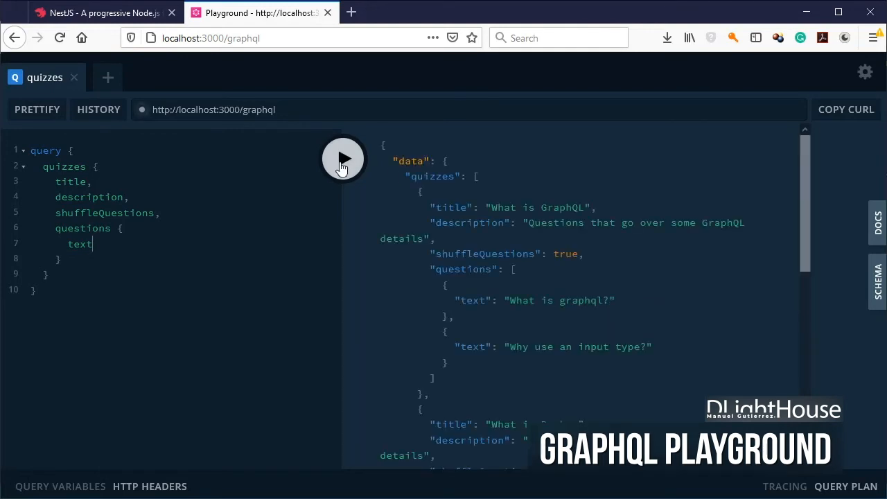
{"action": "scroll", "scroll_direction": "down", "scroll_amount": 3}
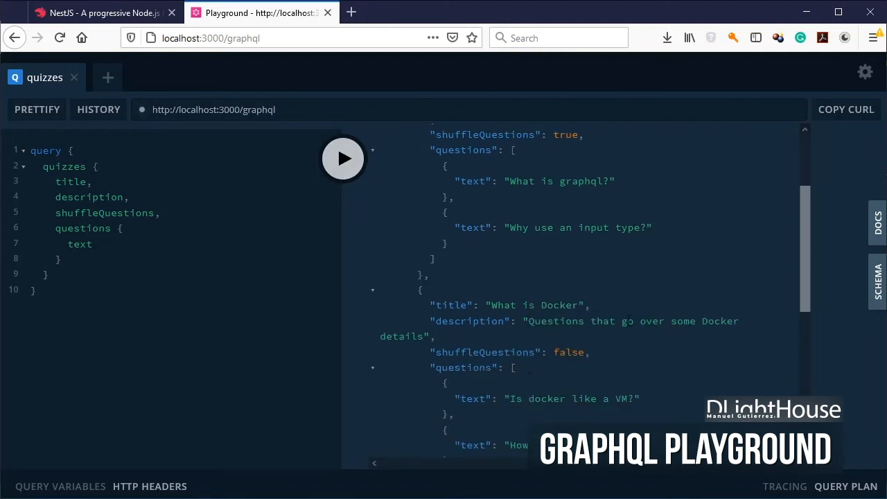